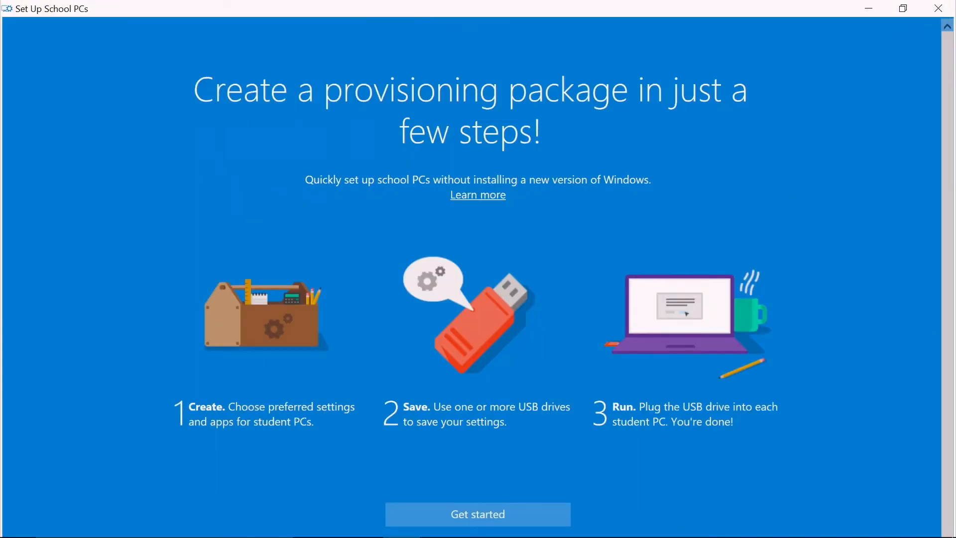
- Start a new provisioning package from the welcome screen with Get started
click(477, 513)
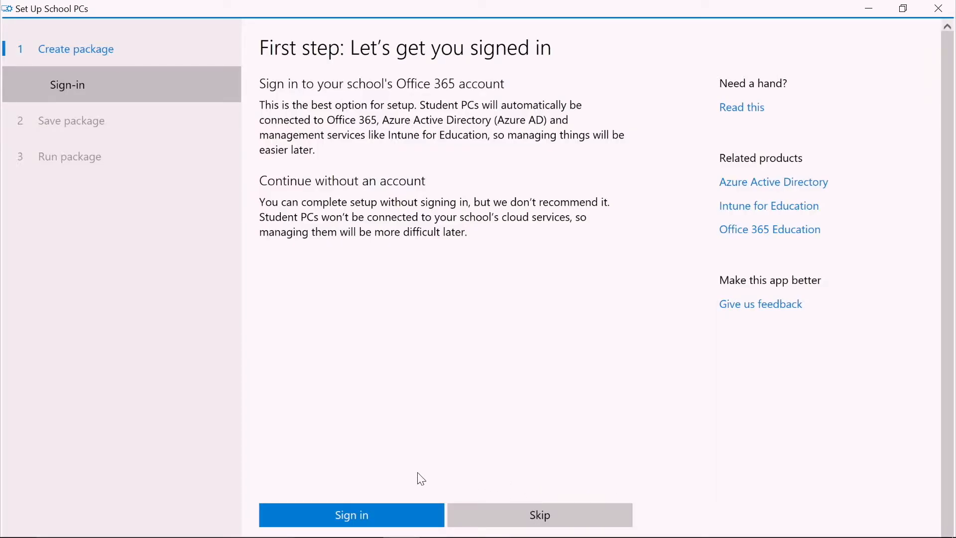
click(351, 515)
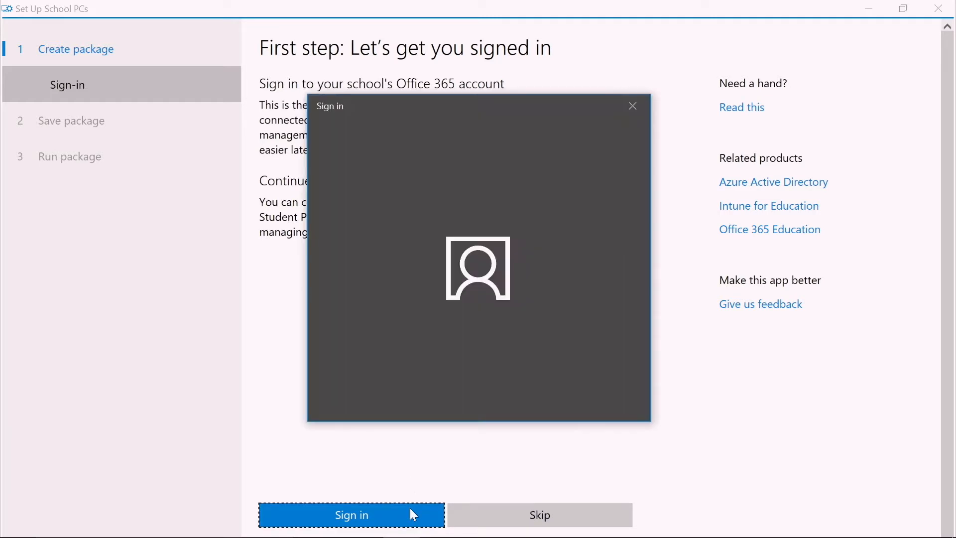
click(351, 515)
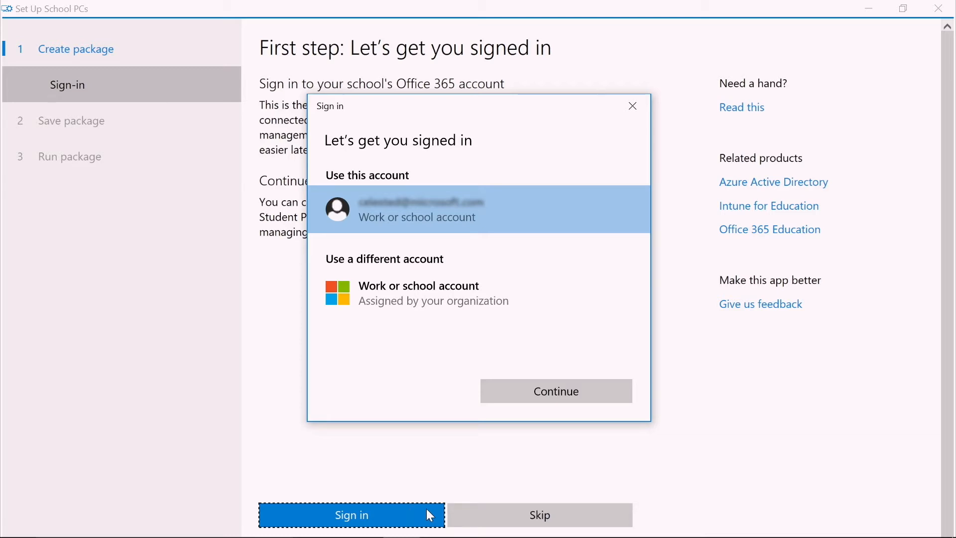
mouse_move(442, 307)
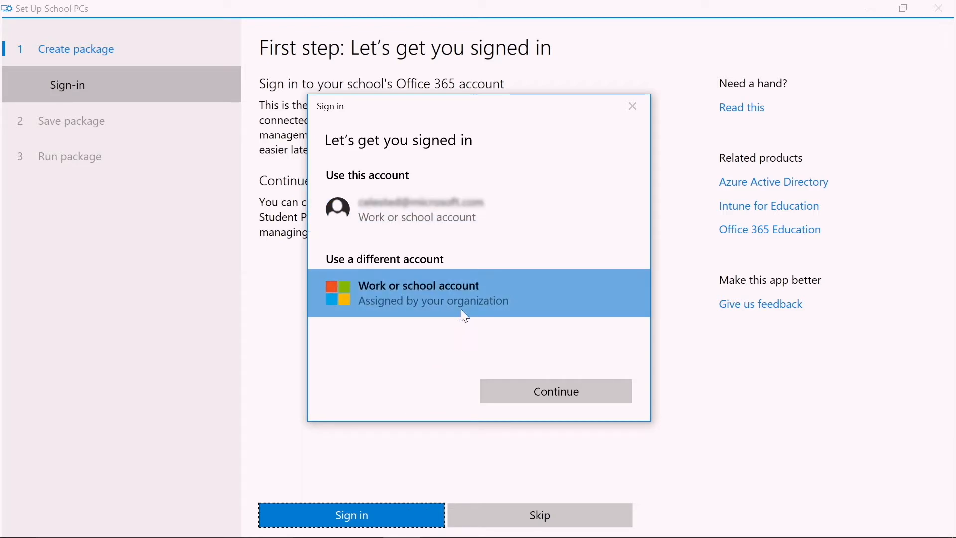
click(554, 390)
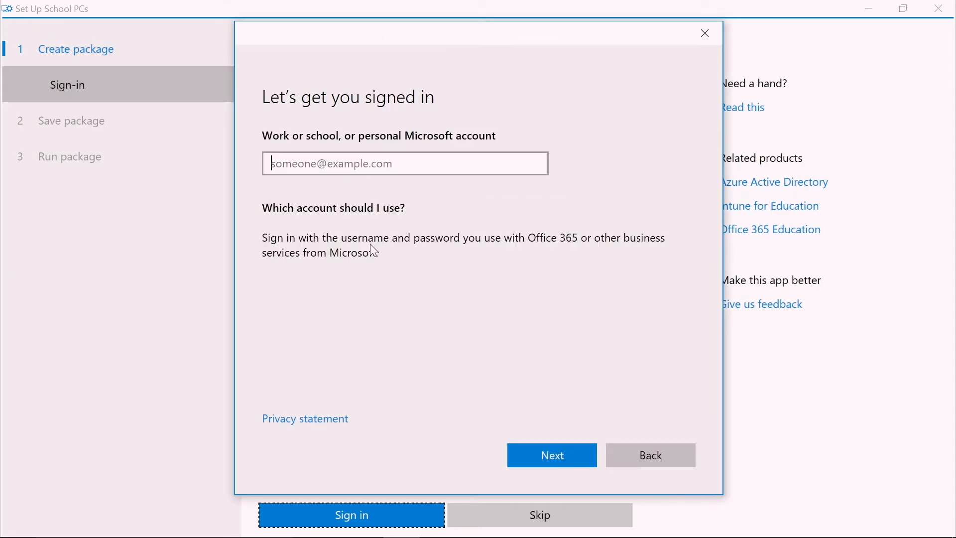
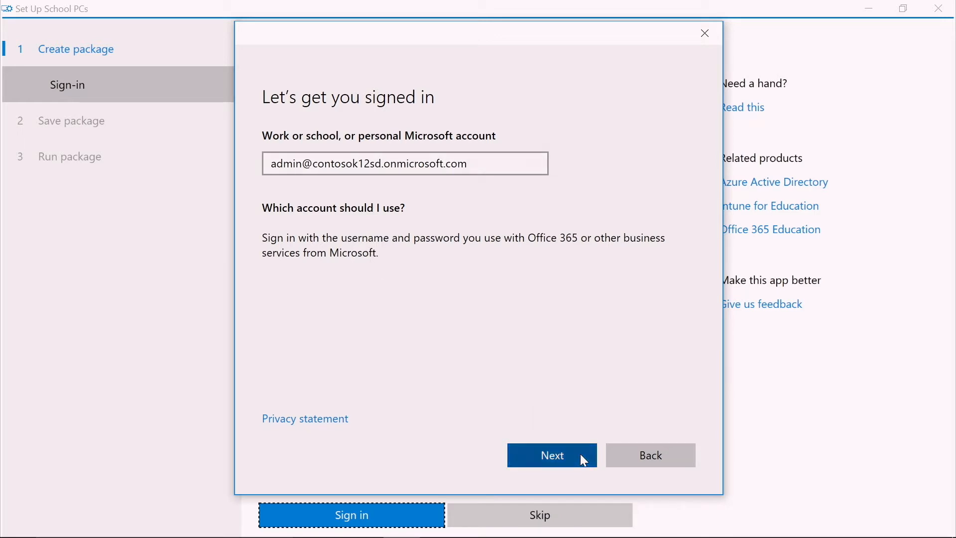
- Submit the admin password and accept the app's requested permissions
click(550, 455)
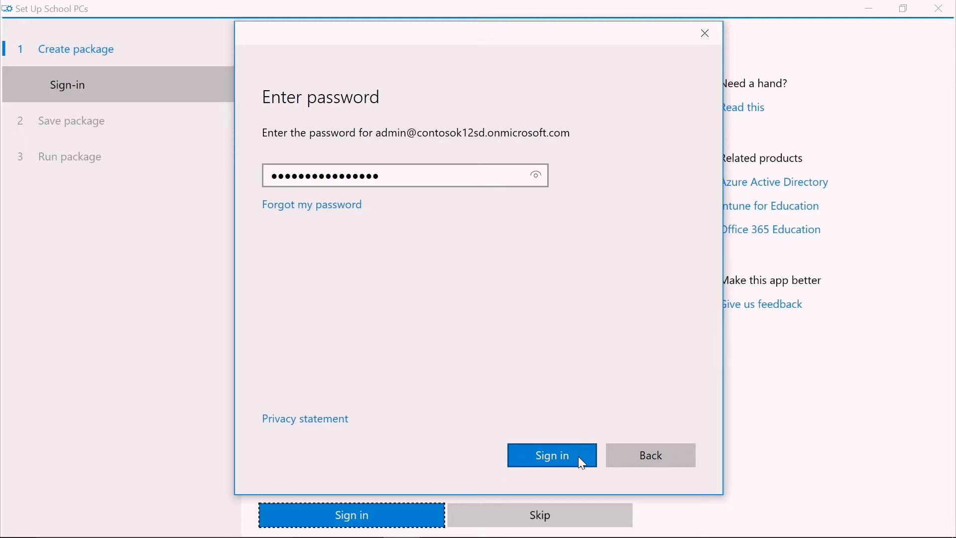
click(551, 455)
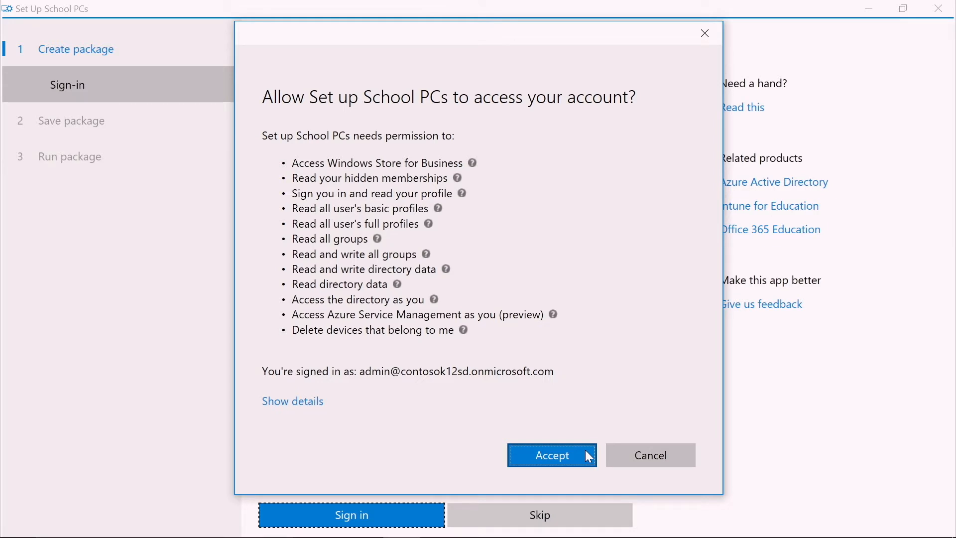
click(551, 455)
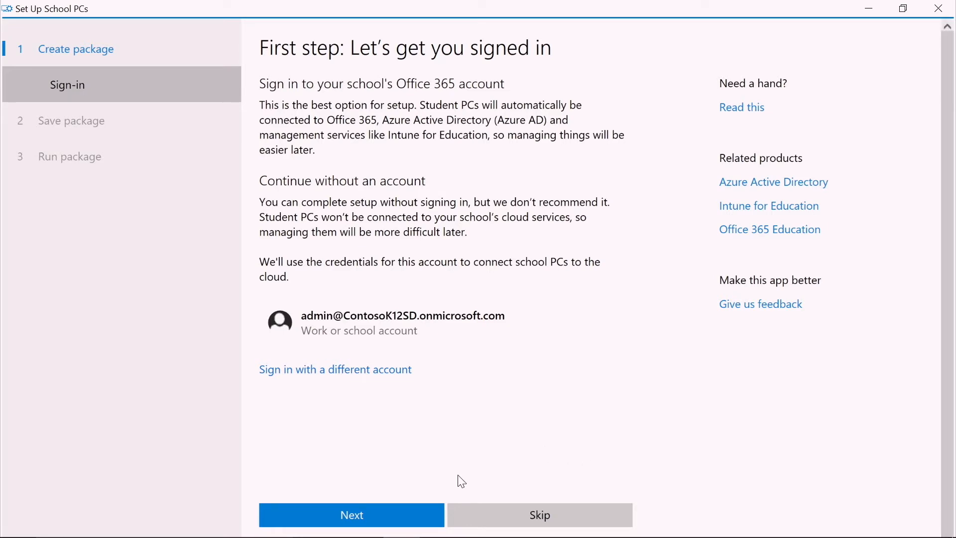
- Add the Wi-Fi network CONTOSOWIFI with Open security
click(351, 515)
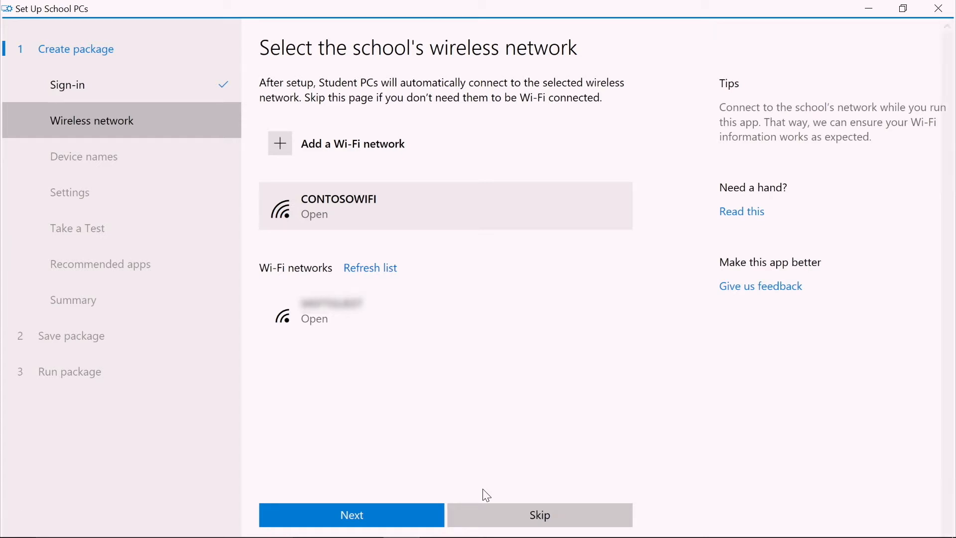
click(538, 515)
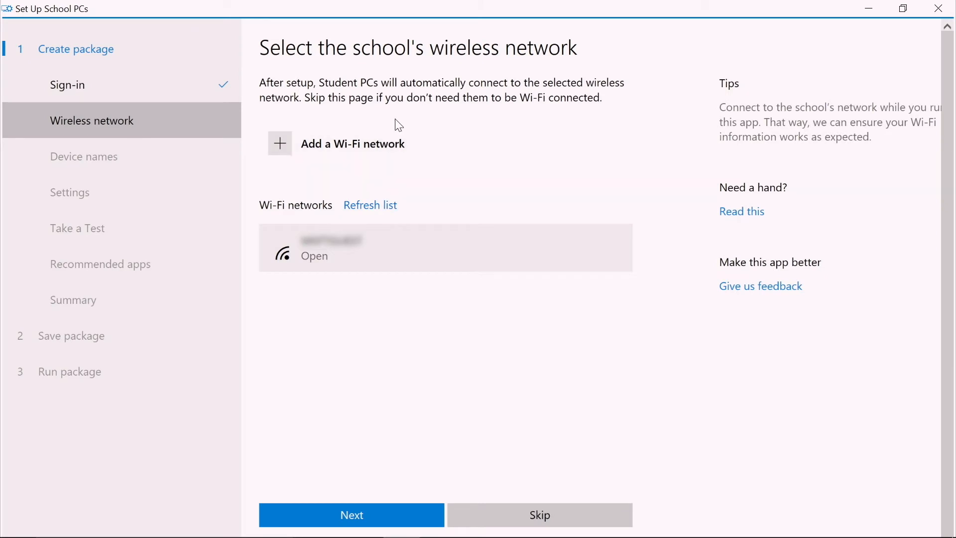
text(CON)
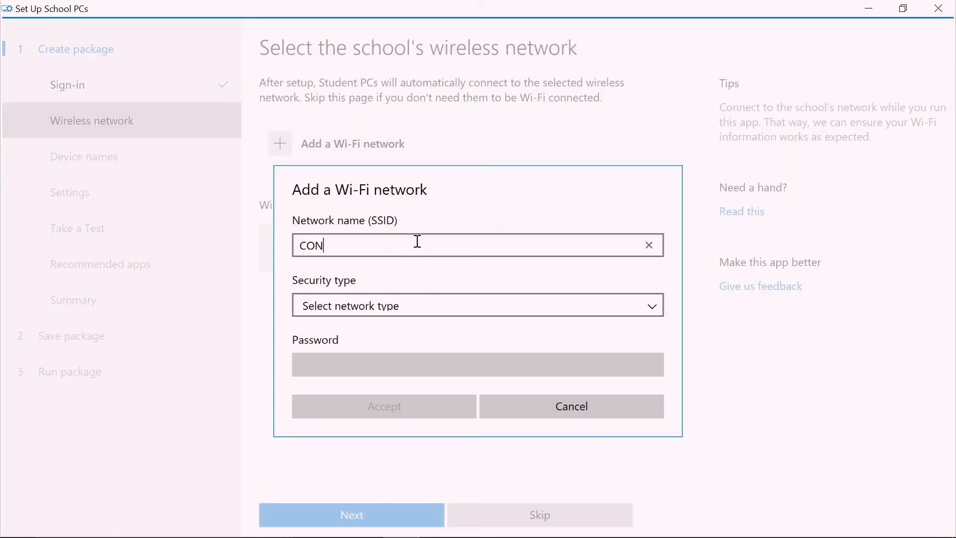
click(477, 305)
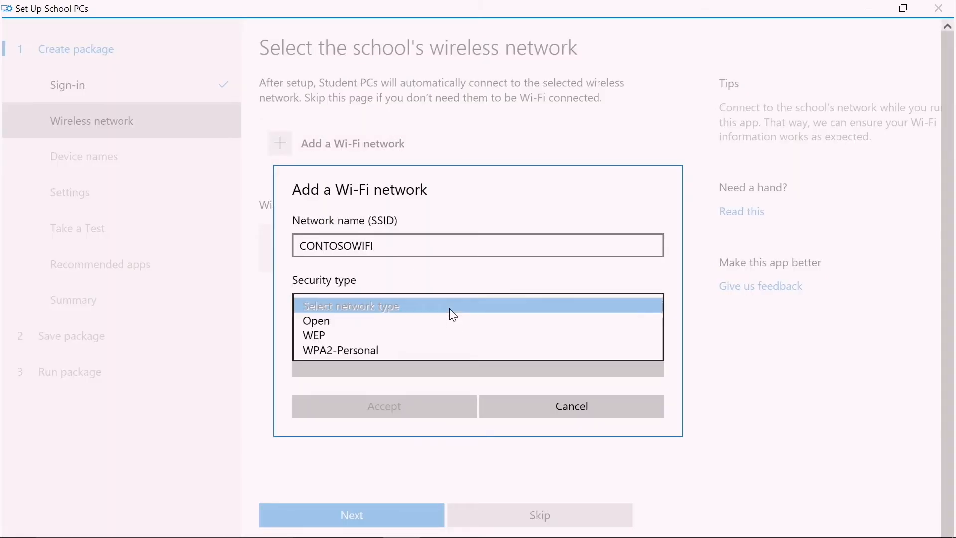
click(315, 320)
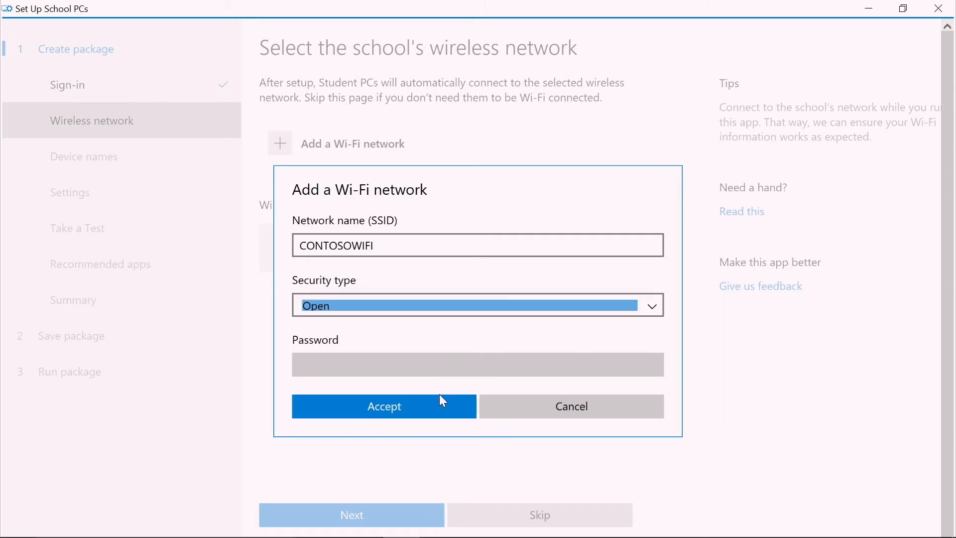
click(384, 407)
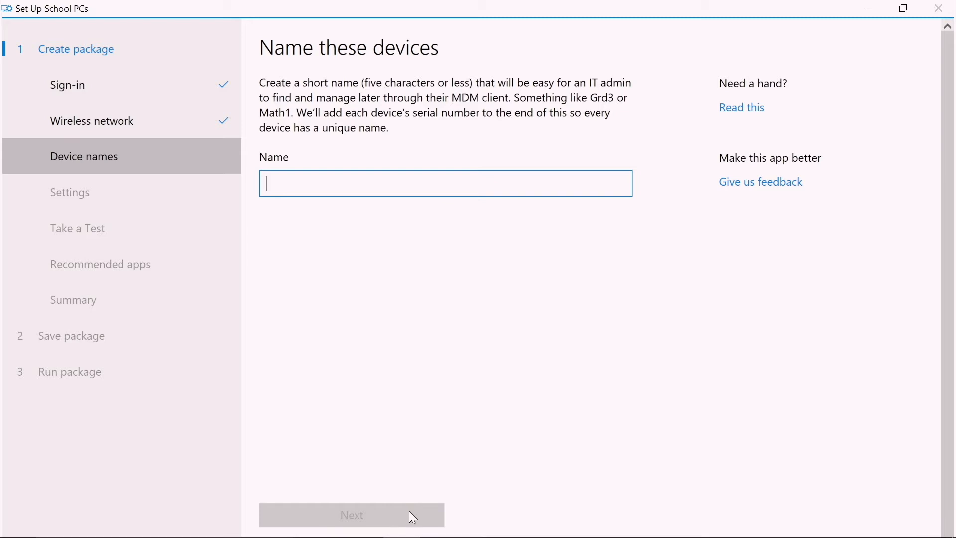
- Name the student devices Math4 and continue to PC settings
text(Math)
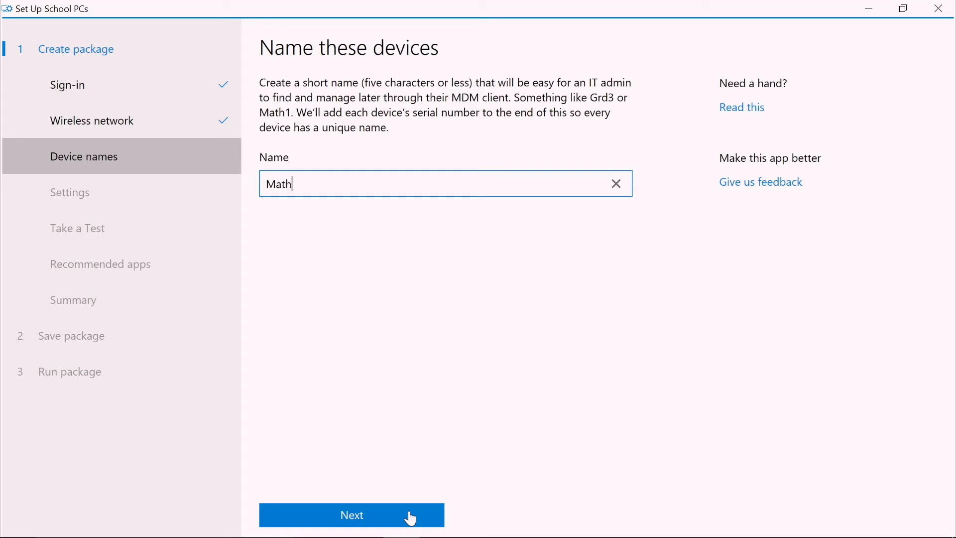
text(4)
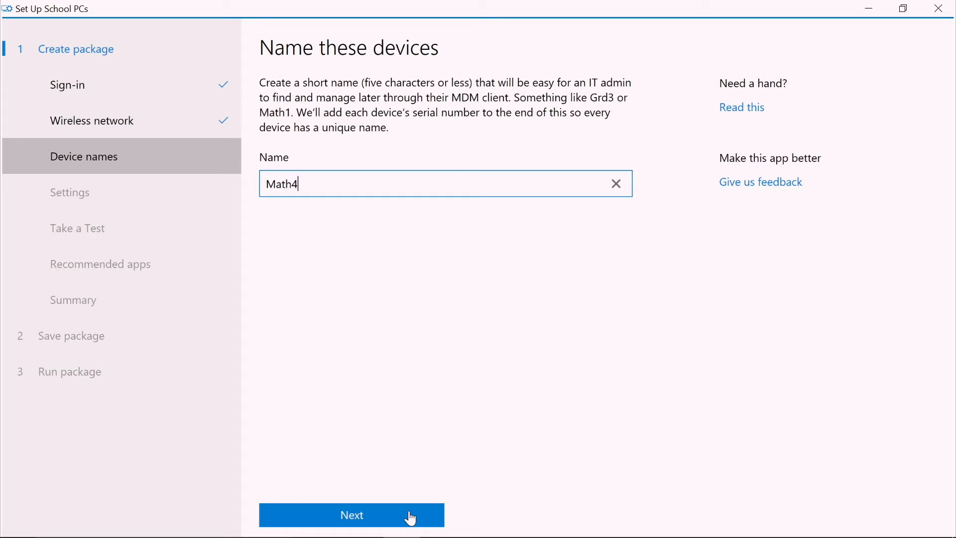
mouse_move(409, 517)
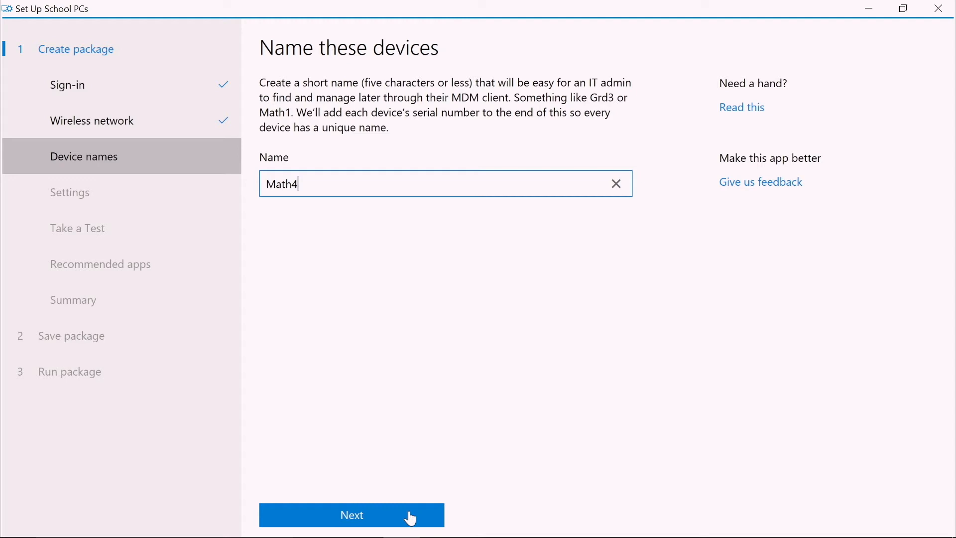
click(351, 515)
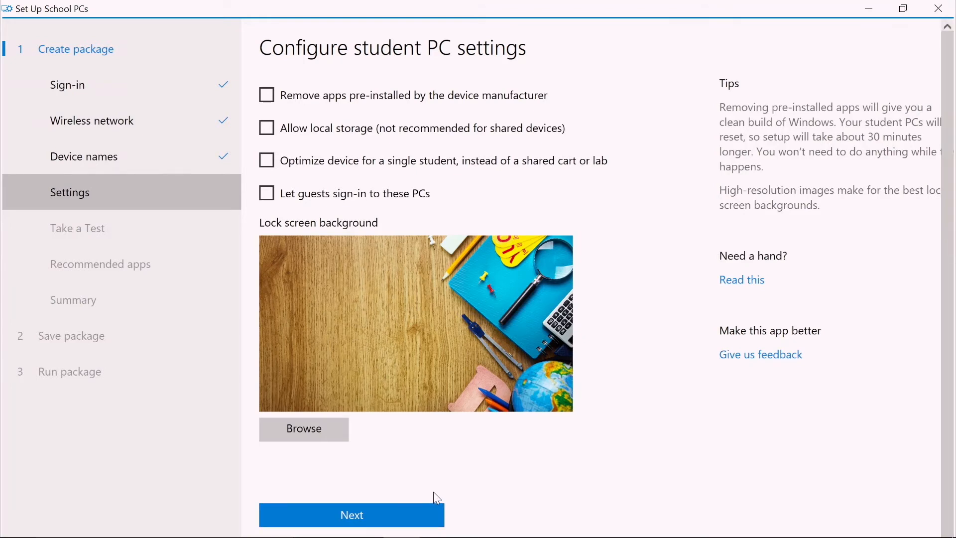
mouse_move(637, 155)
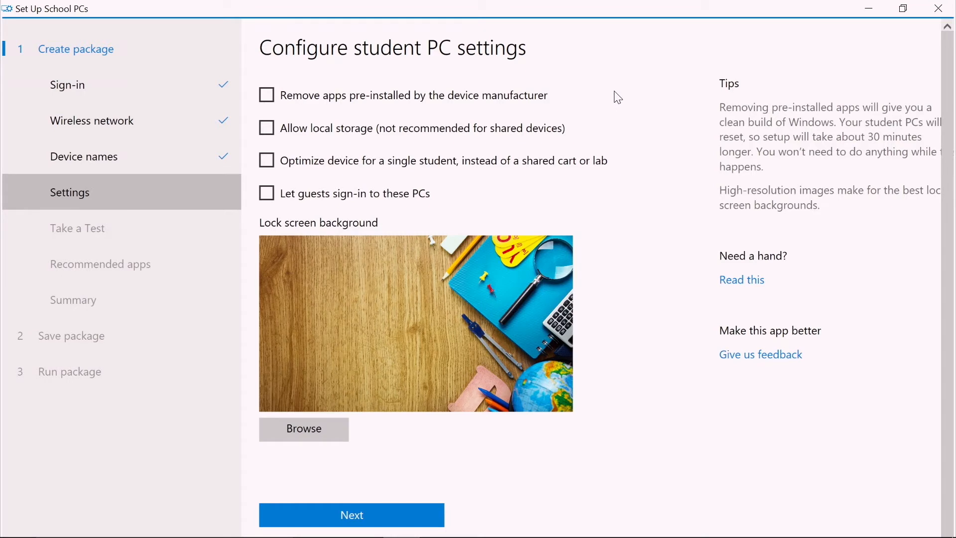
mouse_move(610, 129)
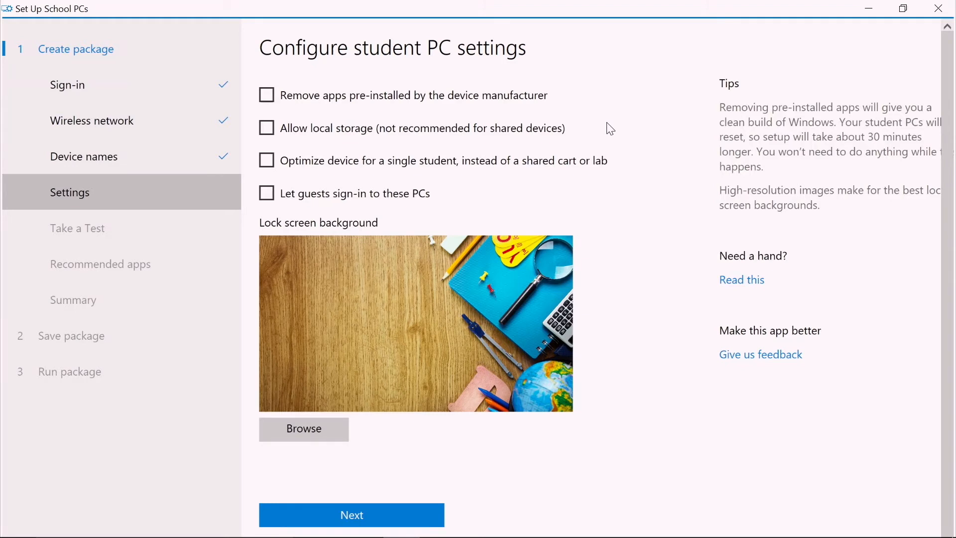
mouse_move(621, 159)
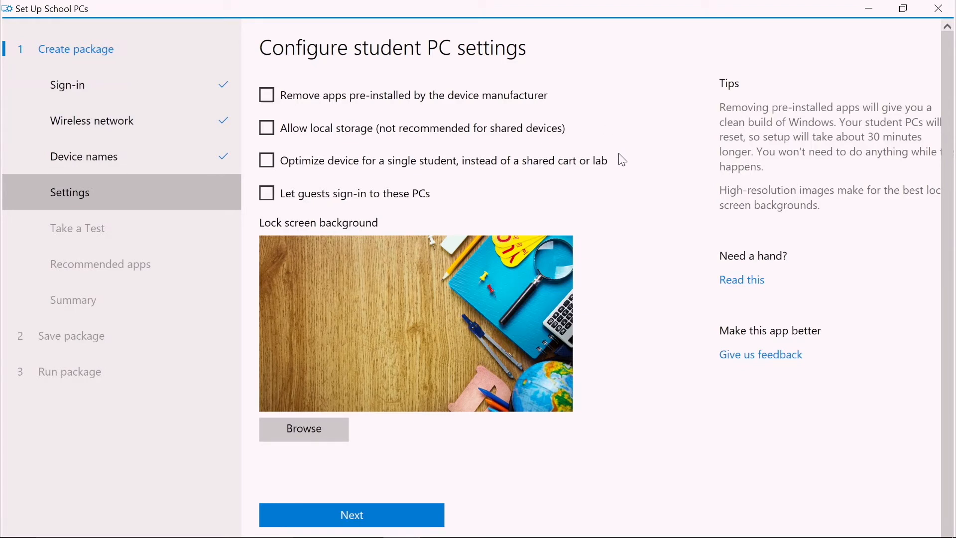
mouse_move(607, 195)
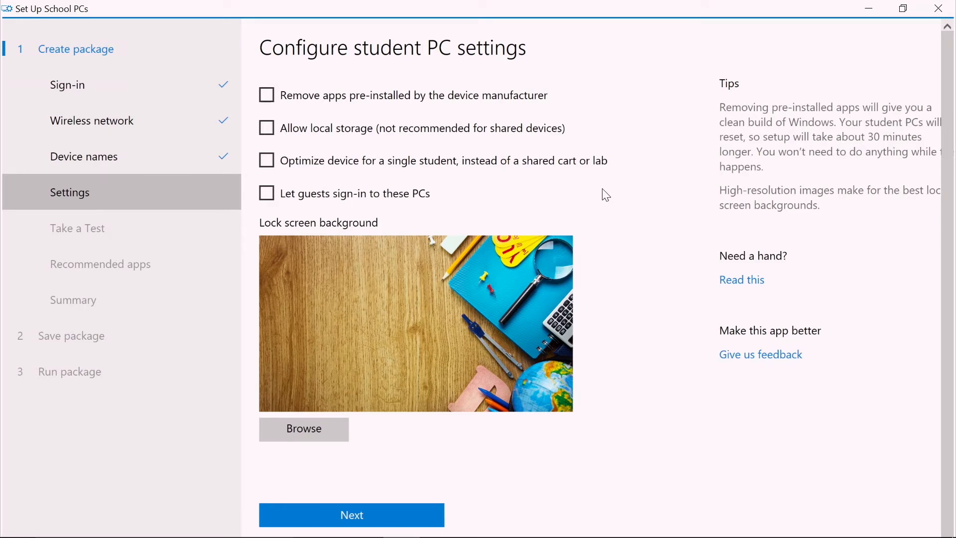
mouse_move(598, 197)
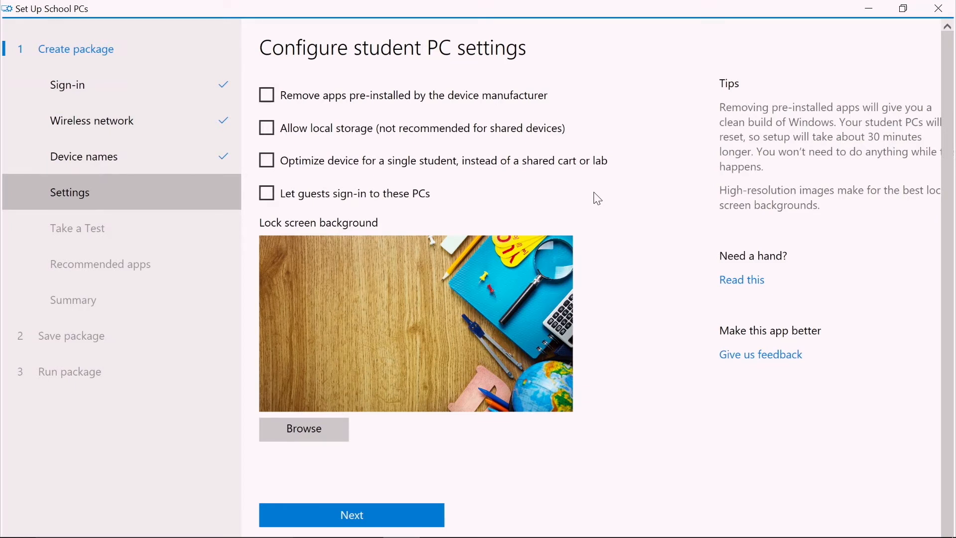
- Enable "Let guests sign-in to these PCs", leaving other settings at defaults
click(267, 193)
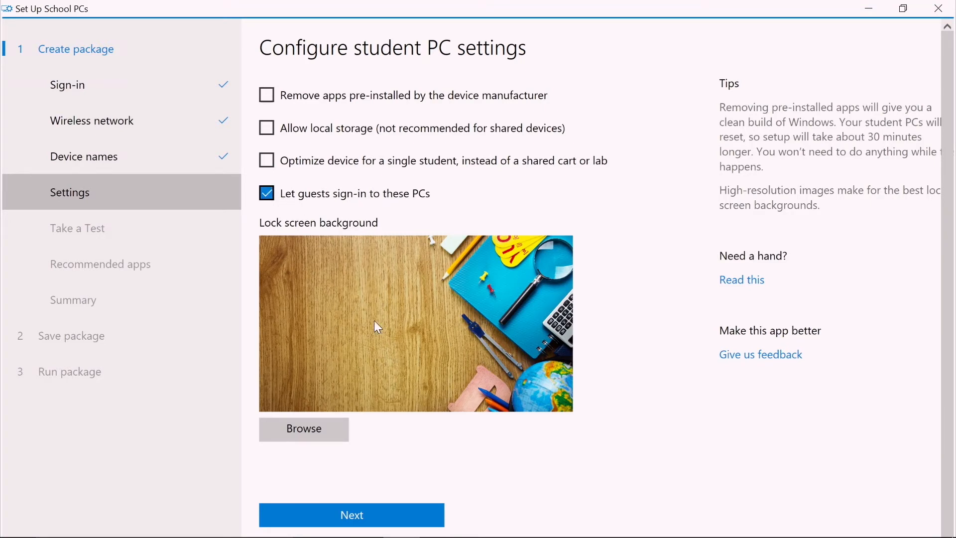
click(351, 514)
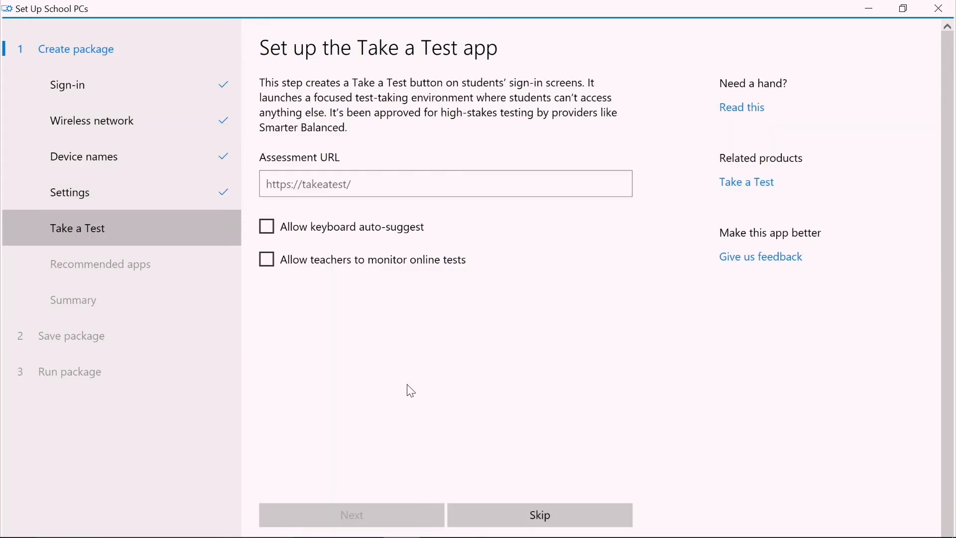
click(445, 183)
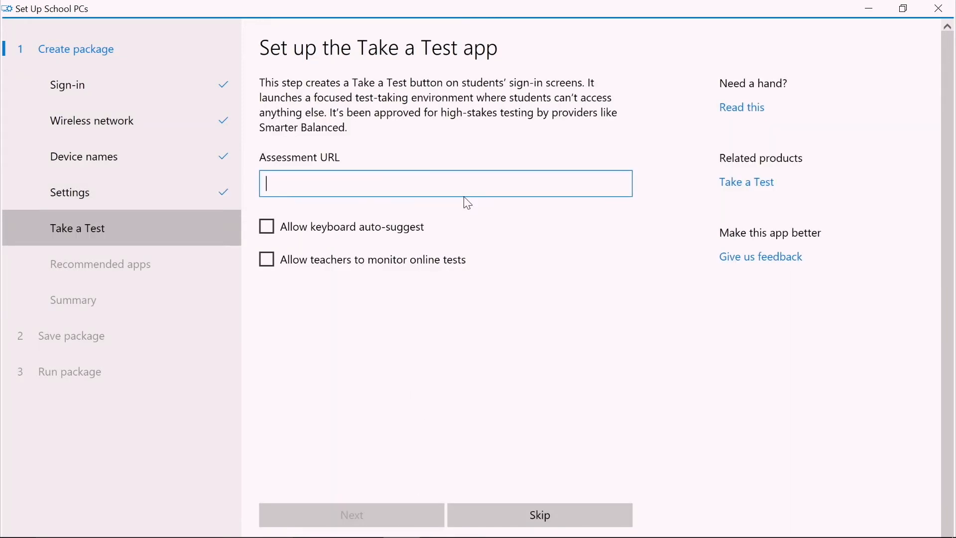
text(https://www)
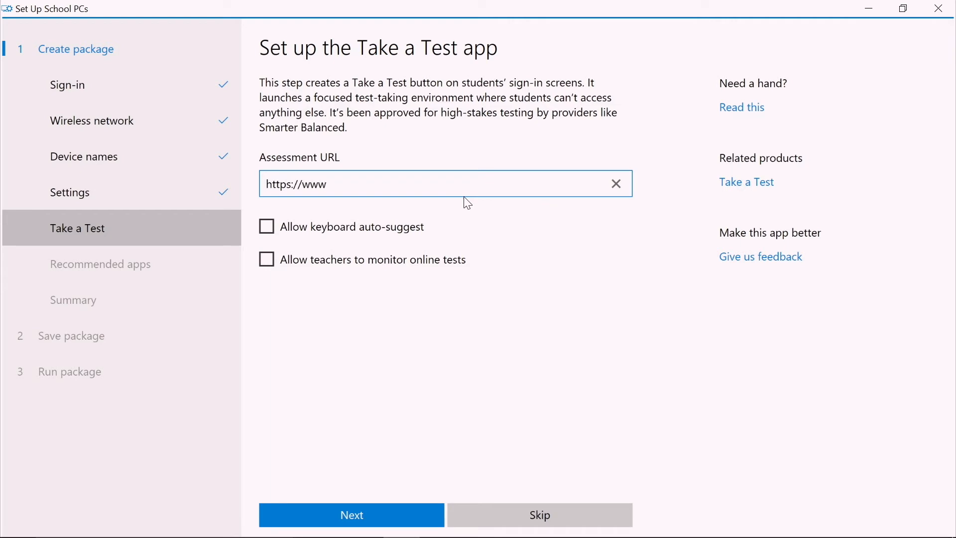
text(takeatesturl.com)
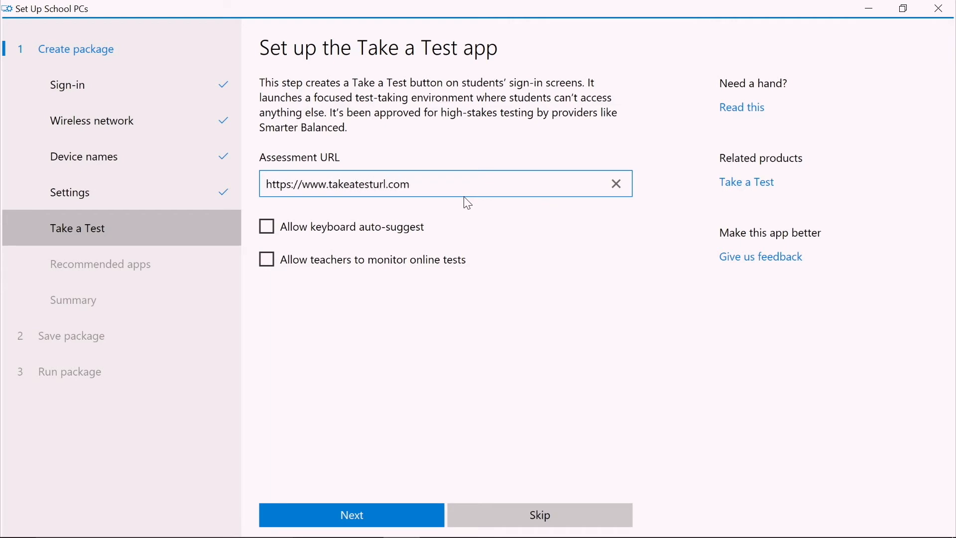
click(428, 183)
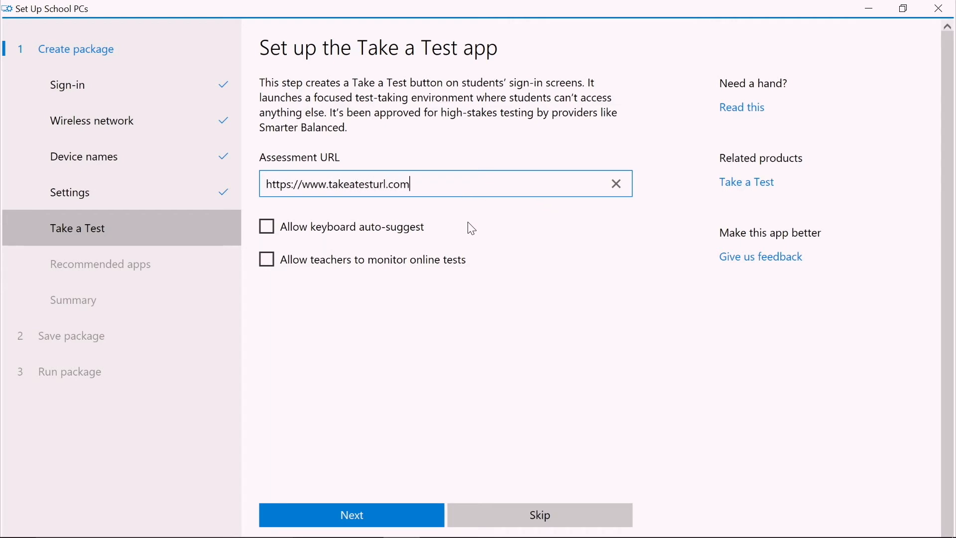
click(266, 259)
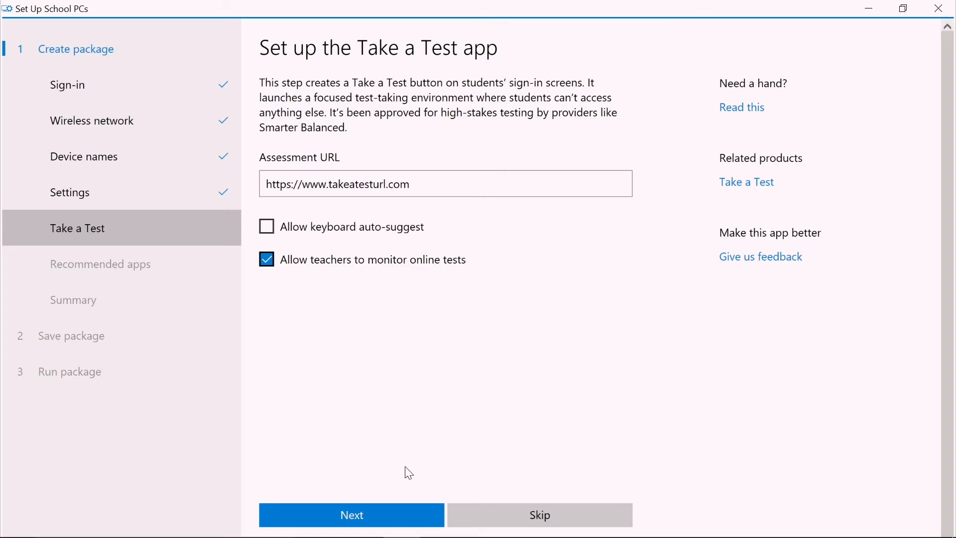
click(351, 515)
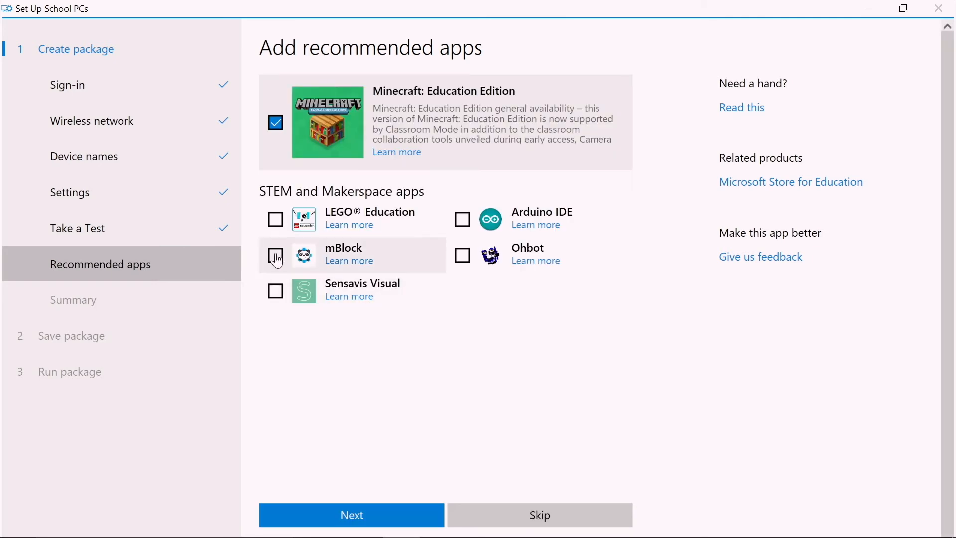
- Select mBlock and Ohbot as recommended apps, check Take a Test once more, and reach Summary
click(274, 257)
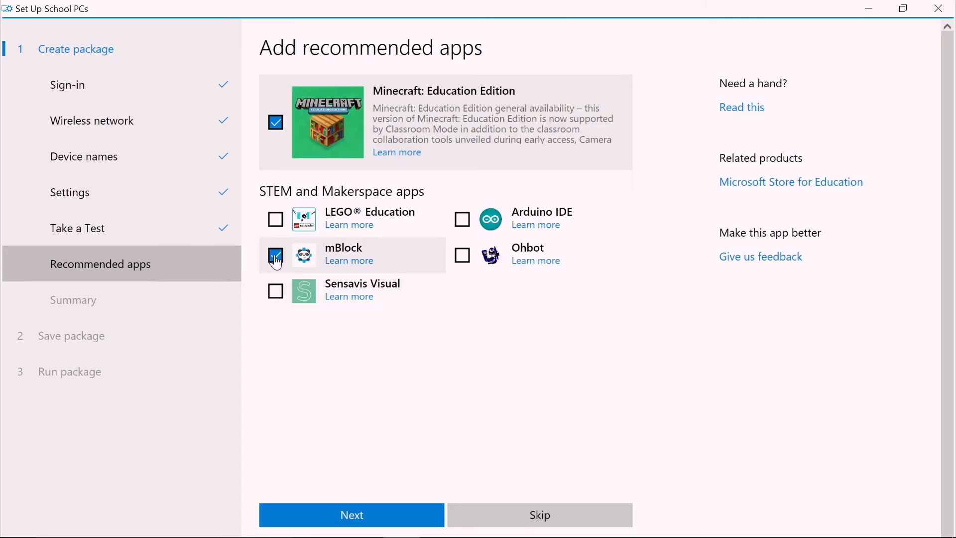
click(461, 255)
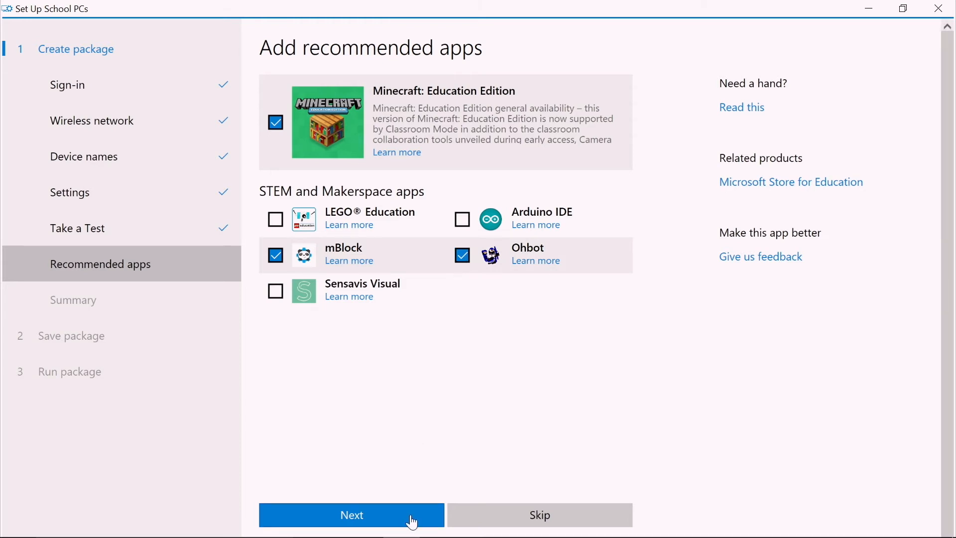
click(352, 514)
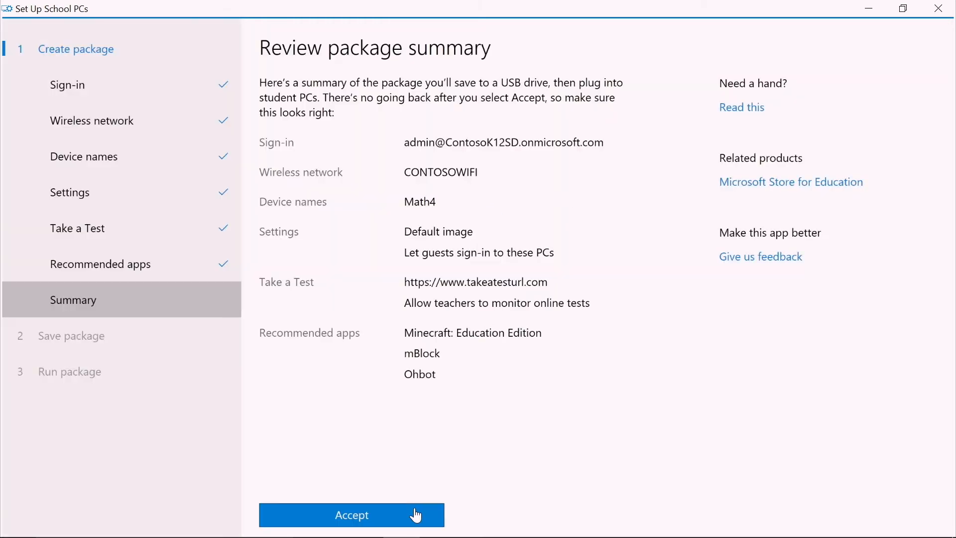
mouse_move(408, 503)
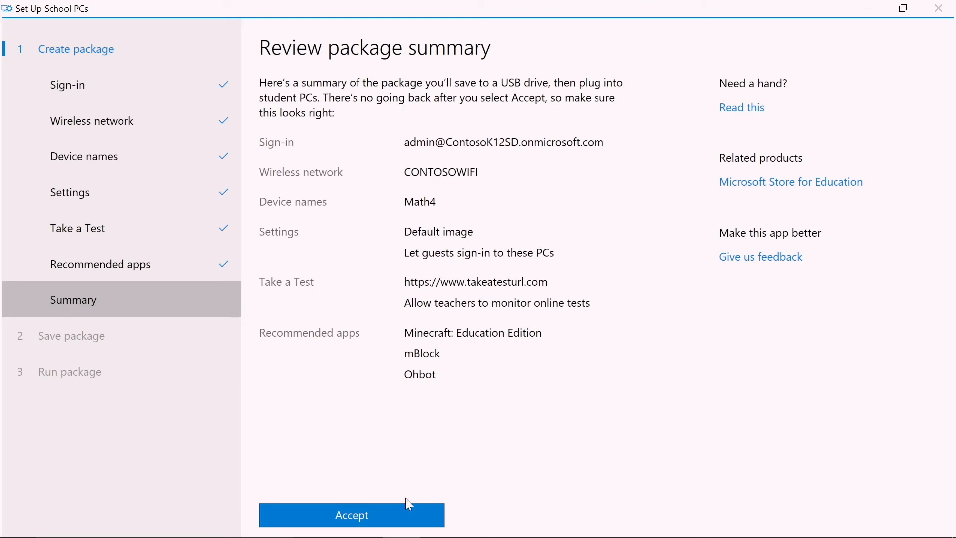
click(78, 228)
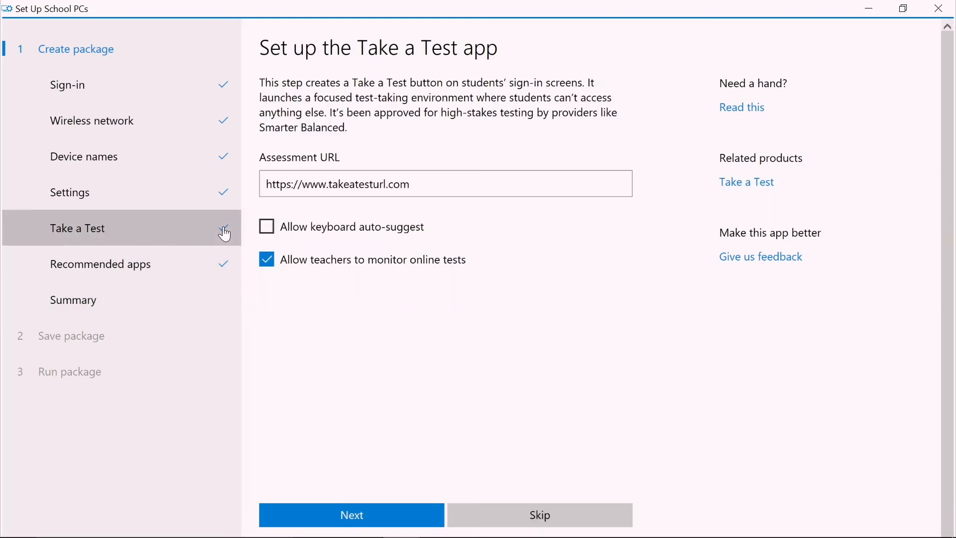
mouse_move(408, 501)
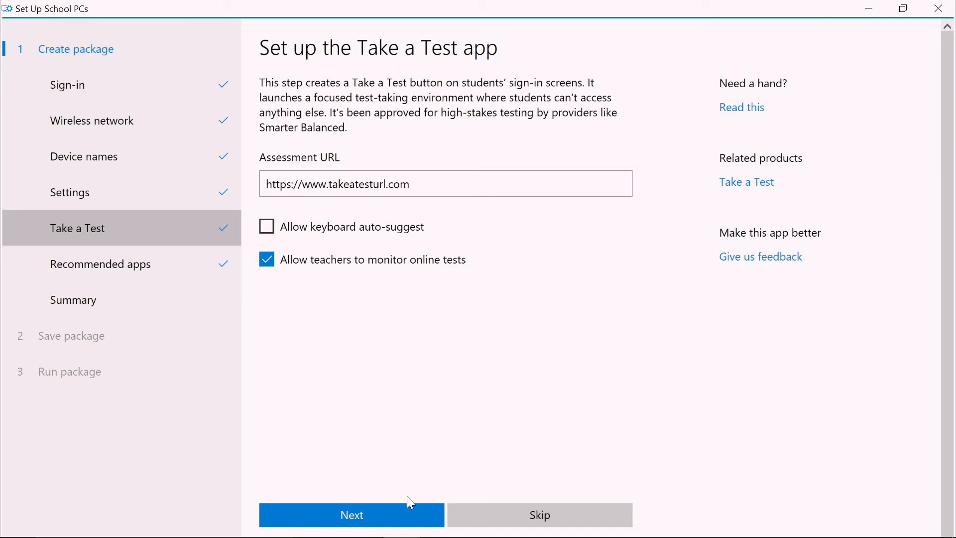
click(351, 515)
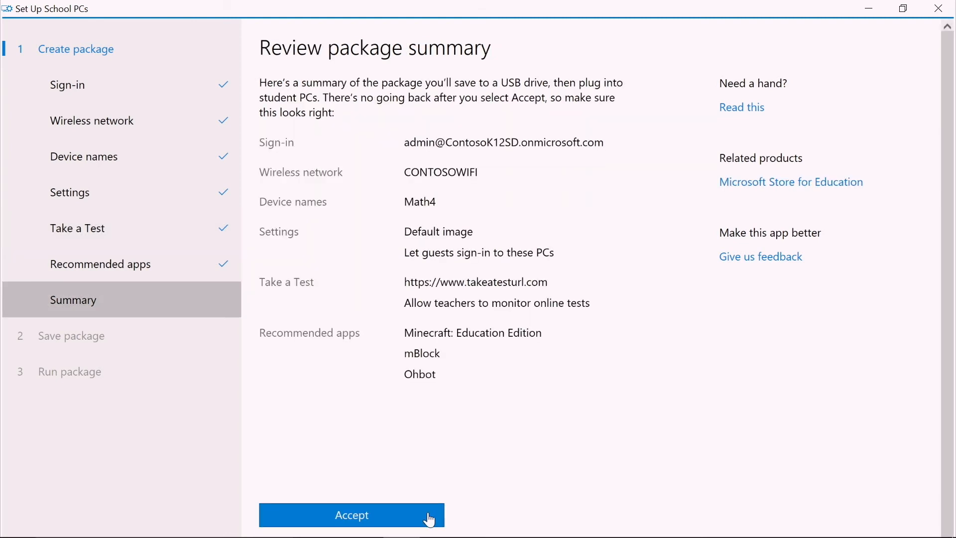
- Accept the summary and save the package to DataTraveler 3.0 (D:)
click(352, 515)
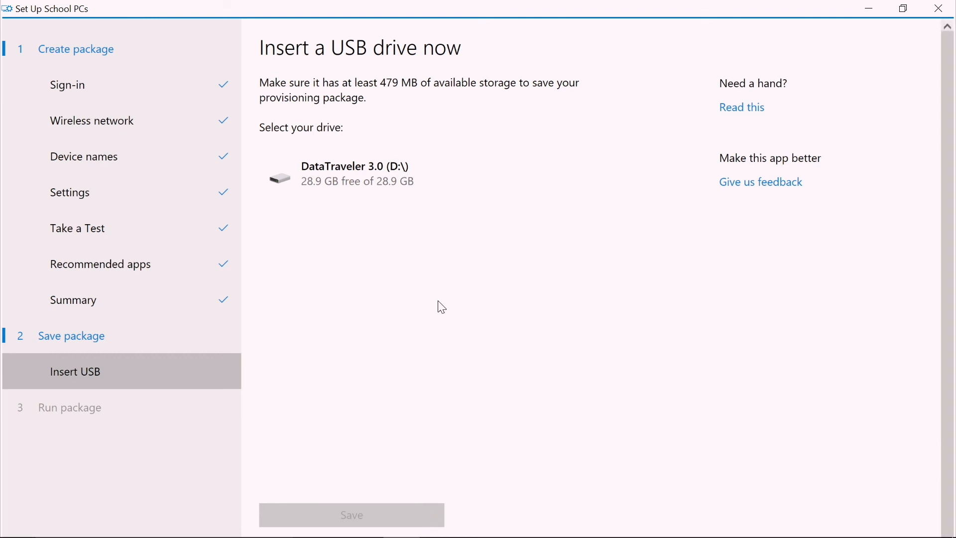
click(350, 172)
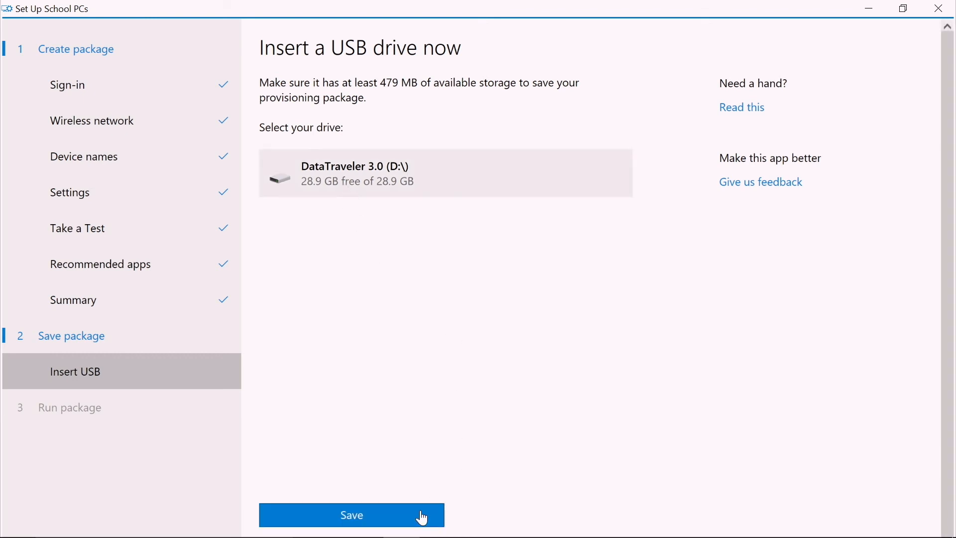
click(351, 515)
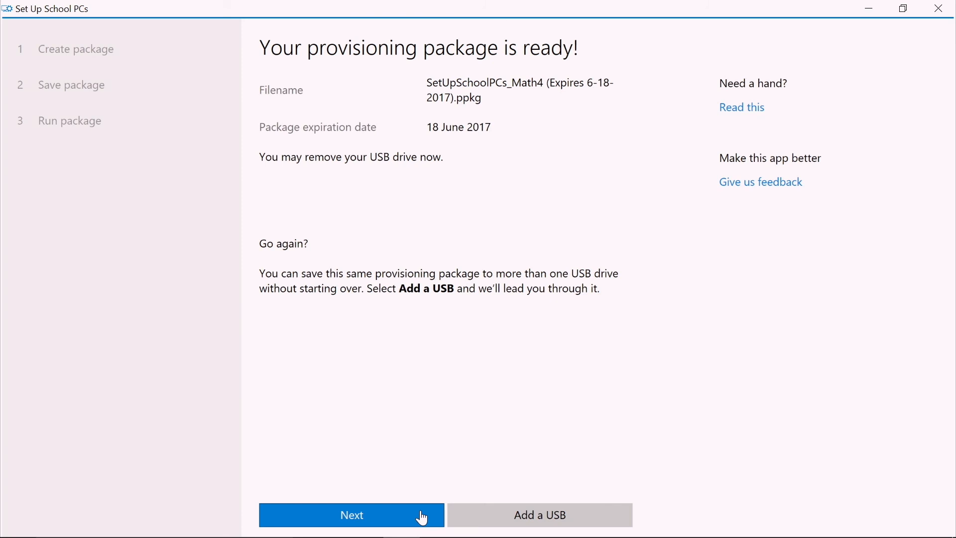
- Advance through PC preparation to the Install the package instructions
click(352, 515)
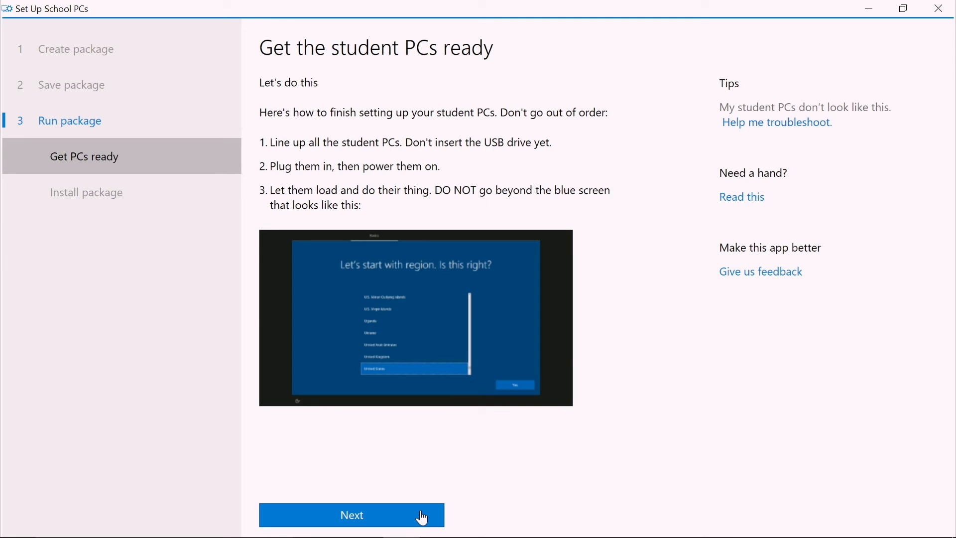
click(352, 515)
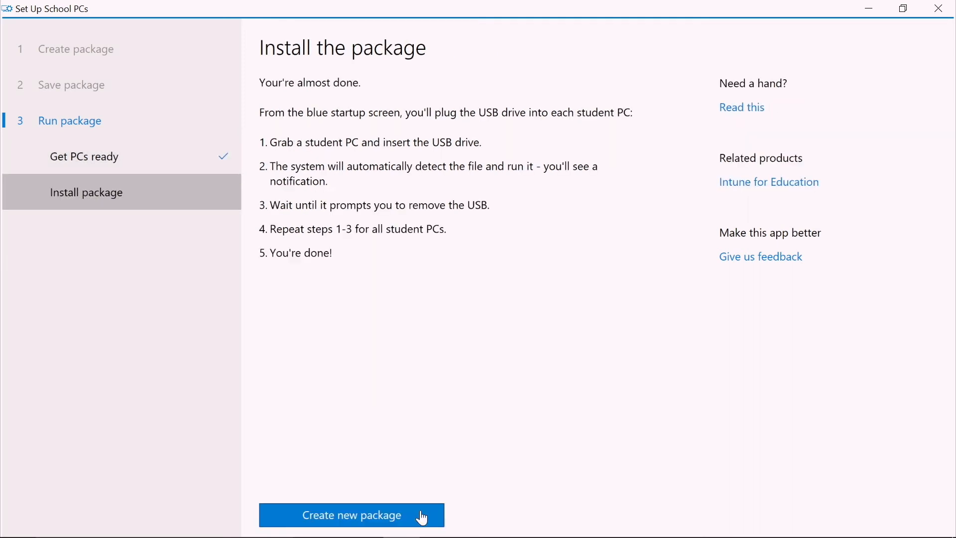
mouse_move(458, 519)
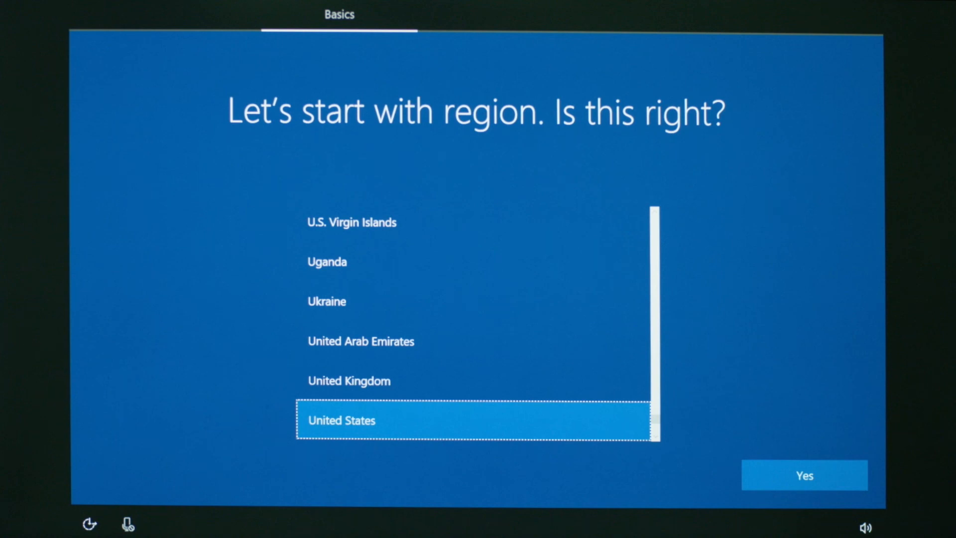
- Confirm United States as the student PC's region and let OOBE load
click(803, 474)
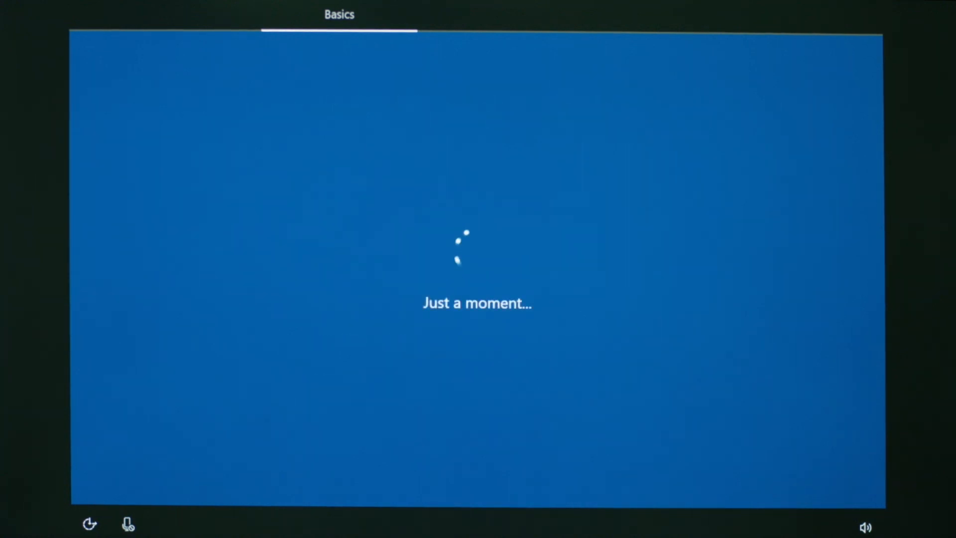